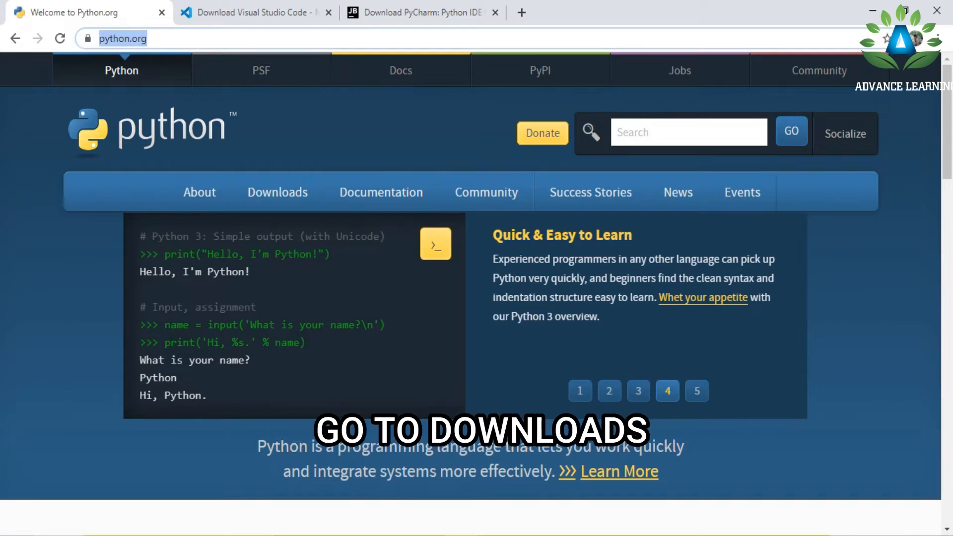
Download the Python 3.9.0 Windows installer from python.org and view it in the Downloads folder.
{"action": "left_click", "coordinate": [277, 192]}
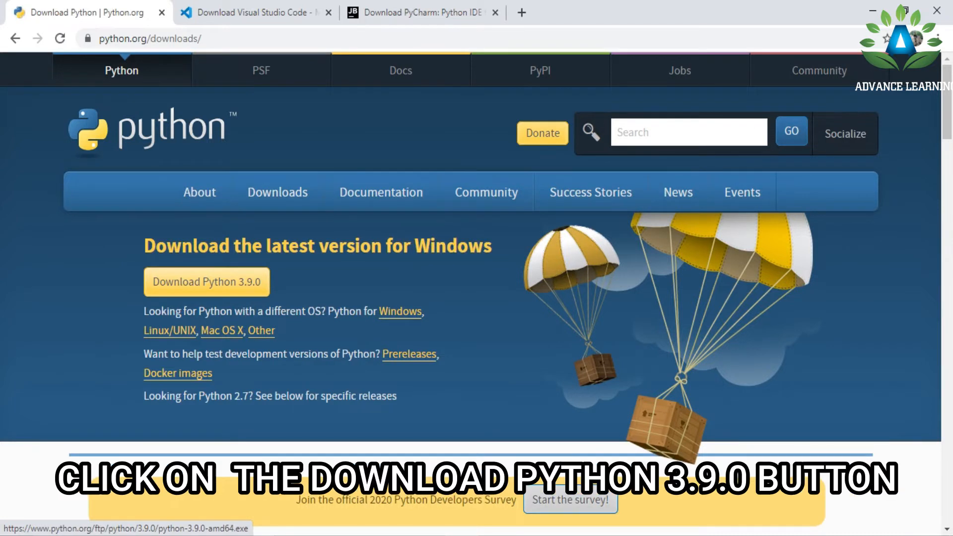
{"action": "left_click", "coordinate": [206, 281]}
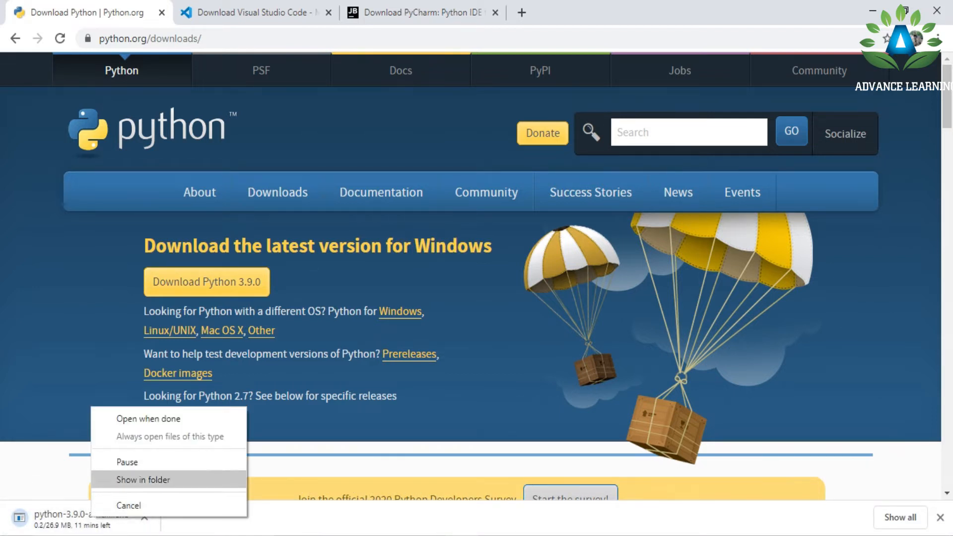
{"action": "left_click", "coordinate": [128, 505]}
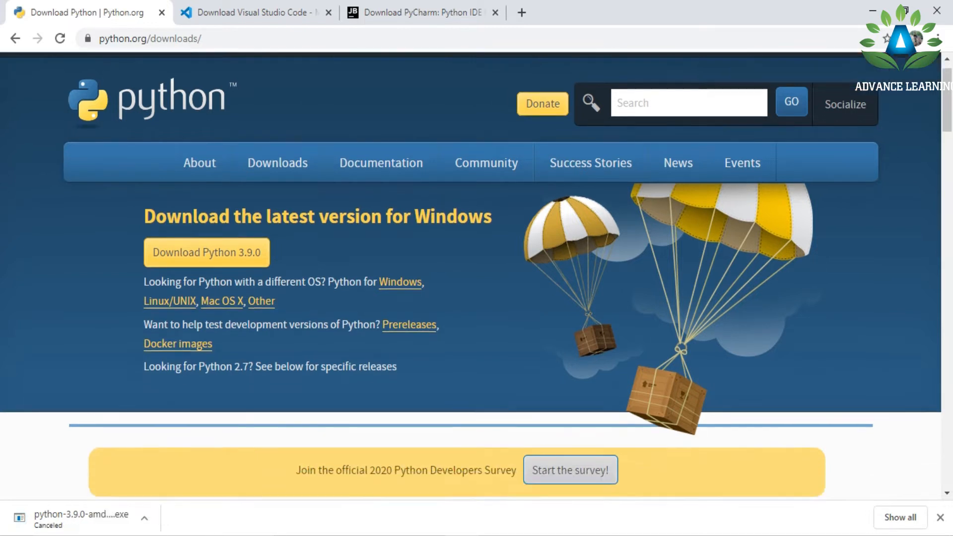
{"action": "scroll", "scroll_direction": "down", "scroll_amount": 3}
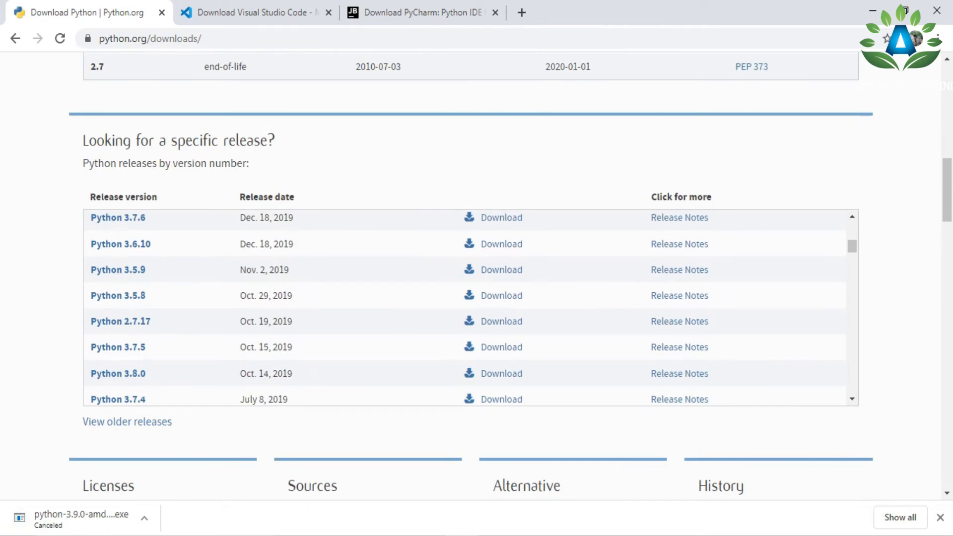
{"action": "scroll", "scroll_direction": "up", "scroll_amount": 3}
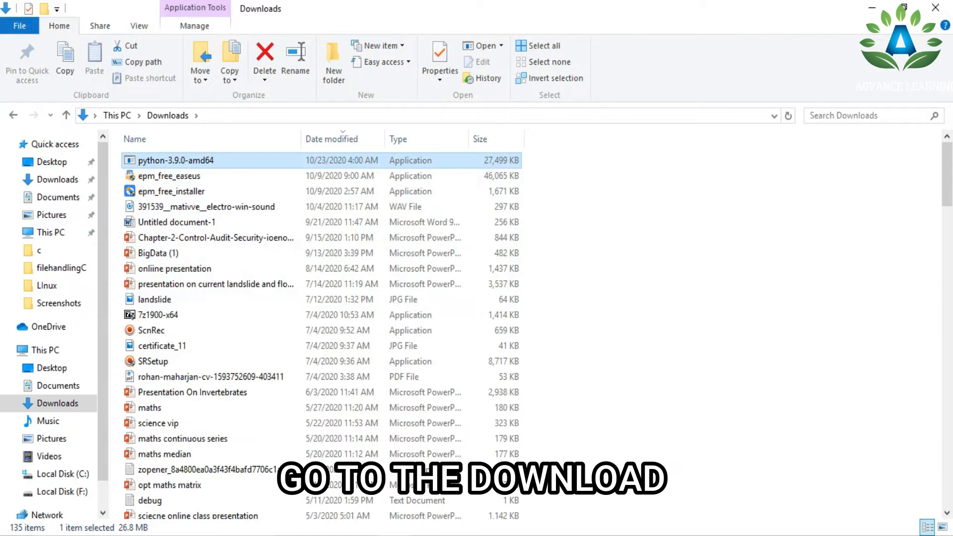
Run python-3.9.0-amd64 with 'Add Python 3.9 to PATH' ticked and install with default settings.
{"action": "double_click", "coordinate": [176, 159]}
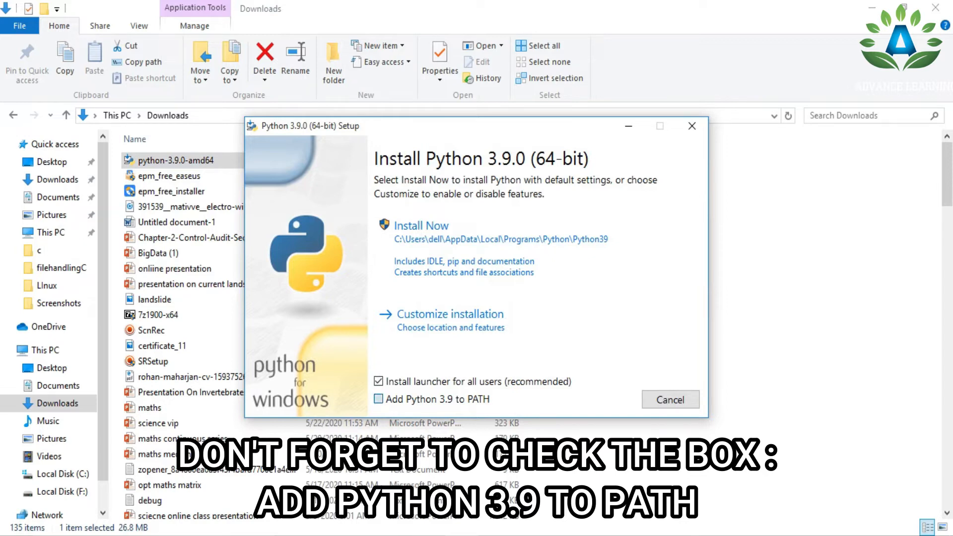
{"action": "left_click", "coordinate": [378, 399]}
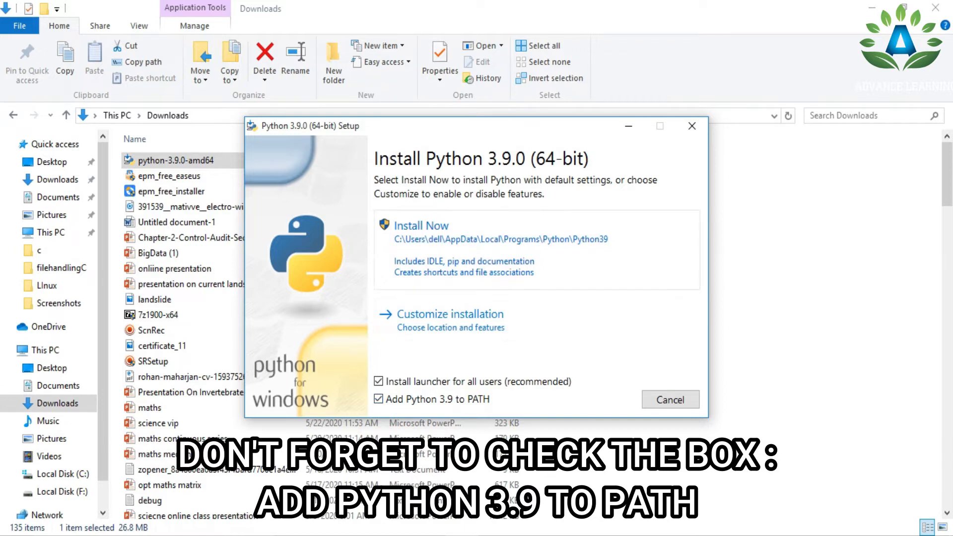
{"action": "left_click", "coordinate": [421, 225]}
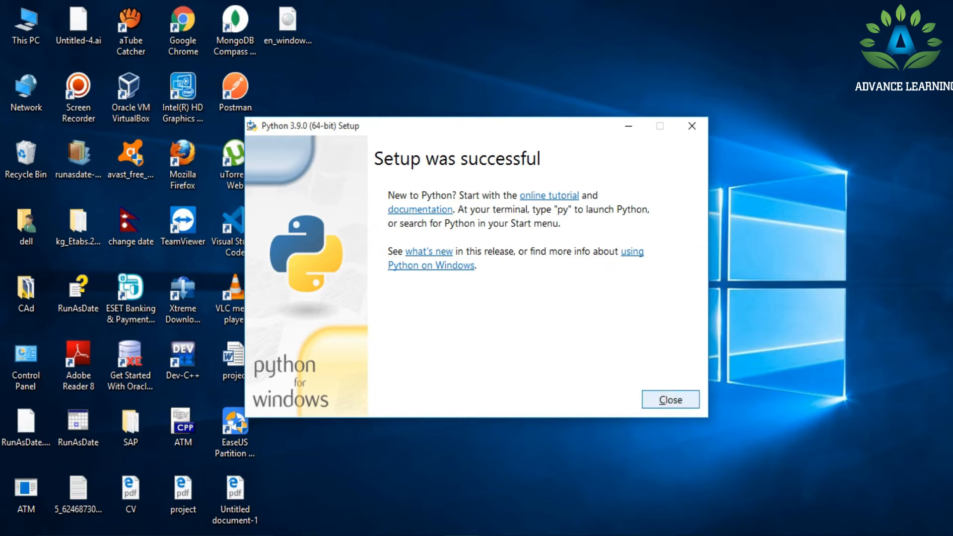
Close the finished Python 3.9.0 Setup window.
{"action": "left_click", "coordinate": [669, 399]}
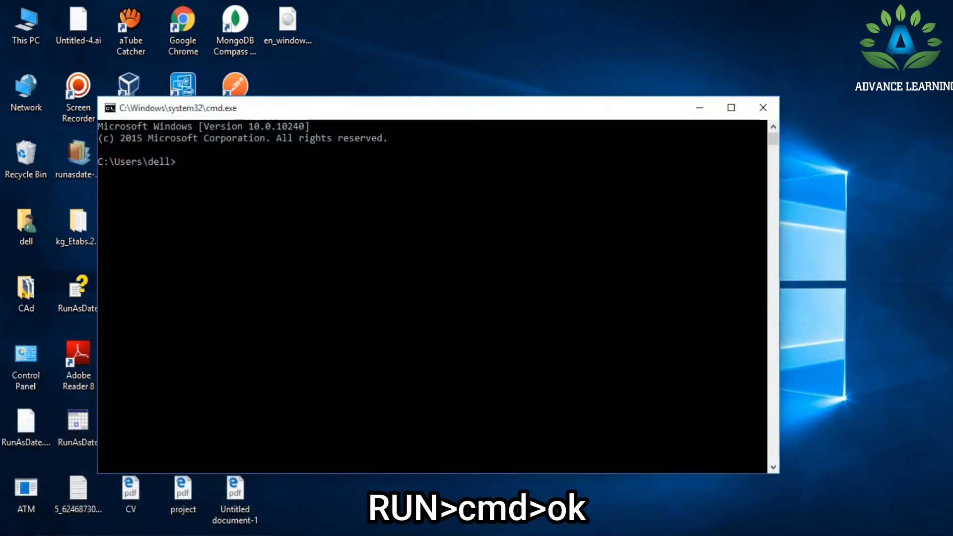
Check the Python version and start the Python 3.9.0 interpreter.
{"action": "type", "text": "pytho"}
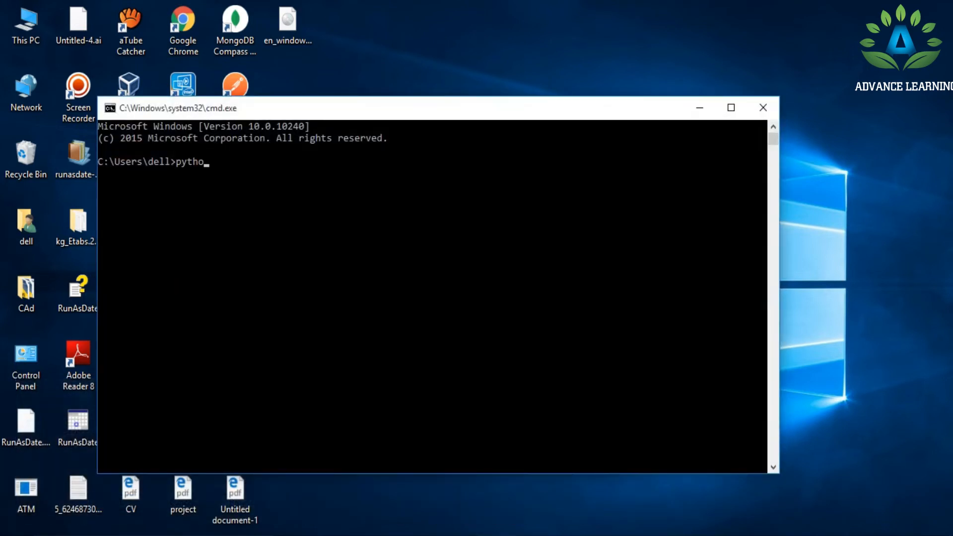
{"action": "type", "text": "n --versio"}
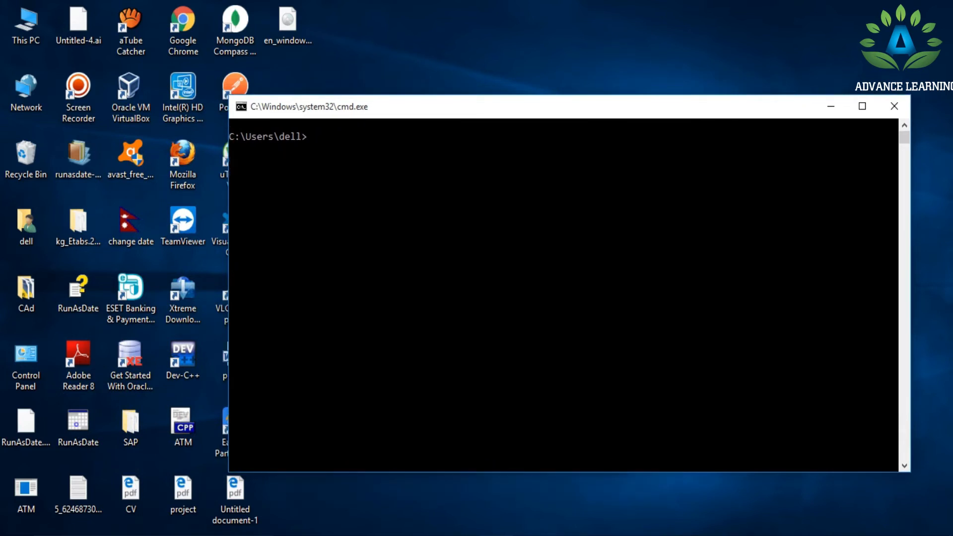
{"action": "type", "text": "python"}
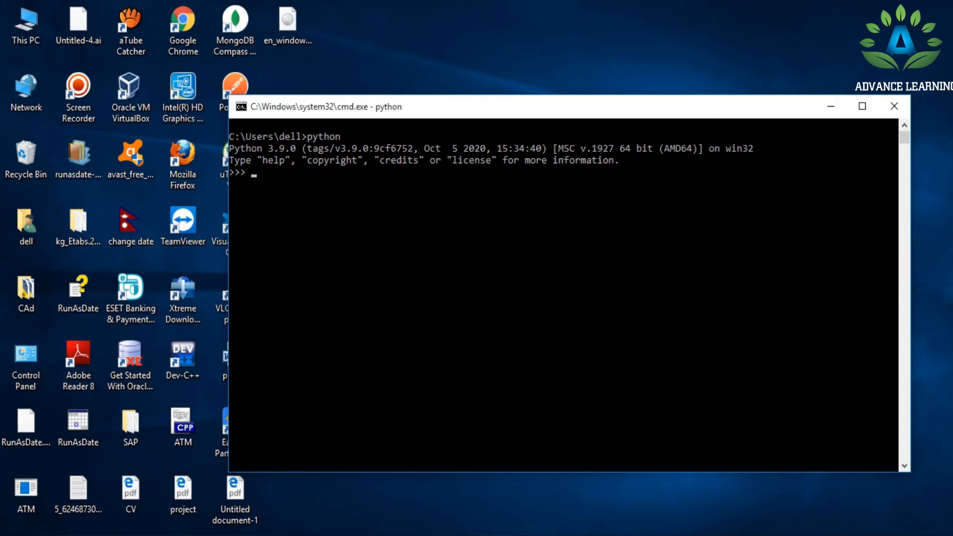
Run print("hello wolrd") in the interpreter to print hello wolrd.
{"action": "type", "text": "pri"}
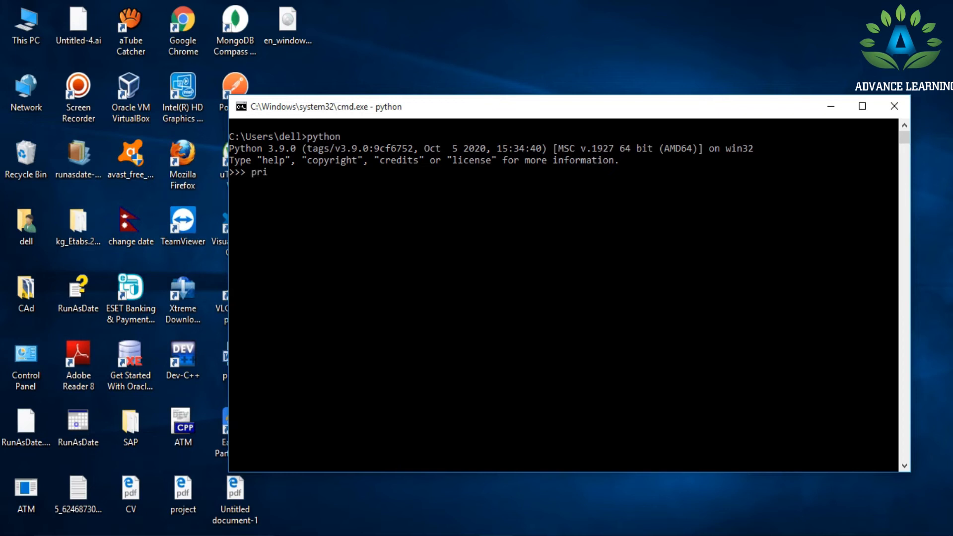
{"action": "type", "text": "nt("}
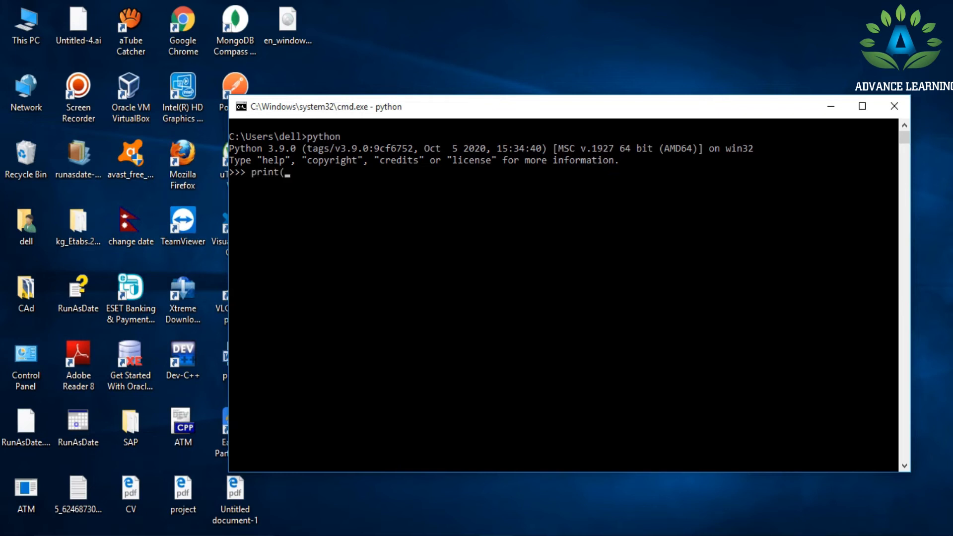
{"action": "type", "text": "\""}
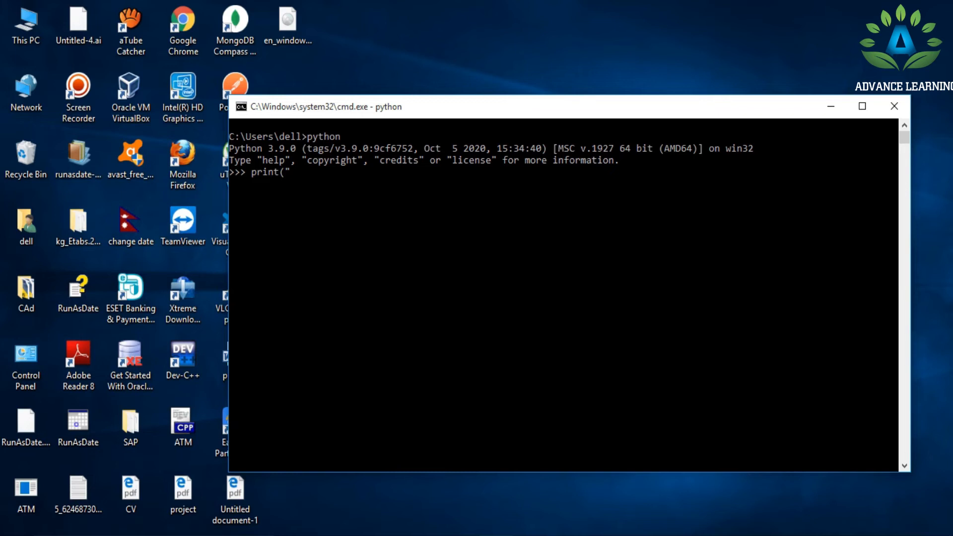
{"action": "type", "text": "hello"}
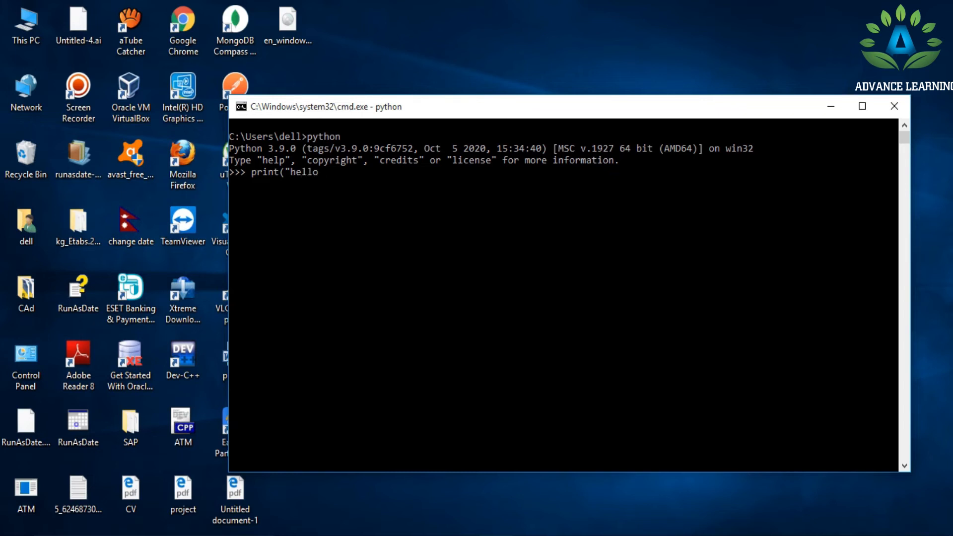
{"action": "type", "text": "wolrd\")"}
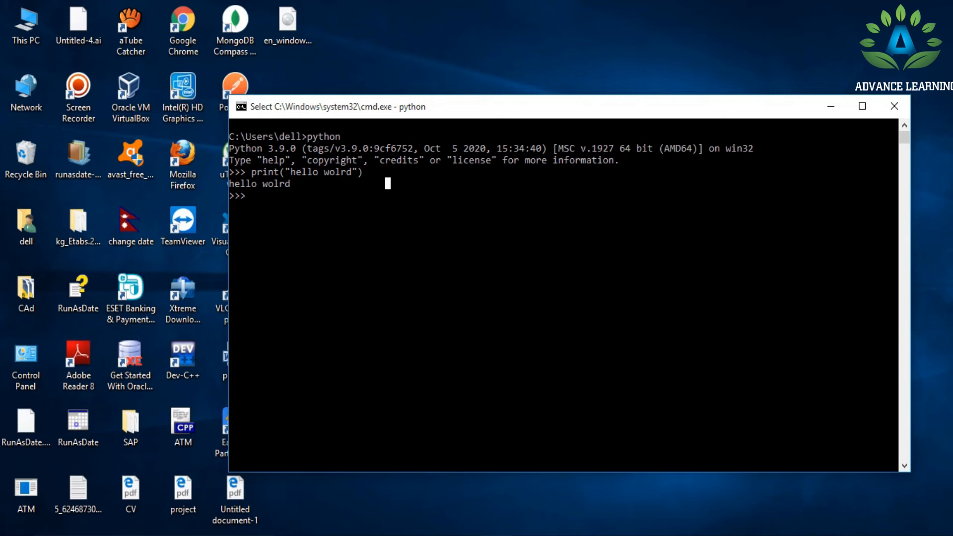
{"action": "double_click", "coordinate": [318, 172]}
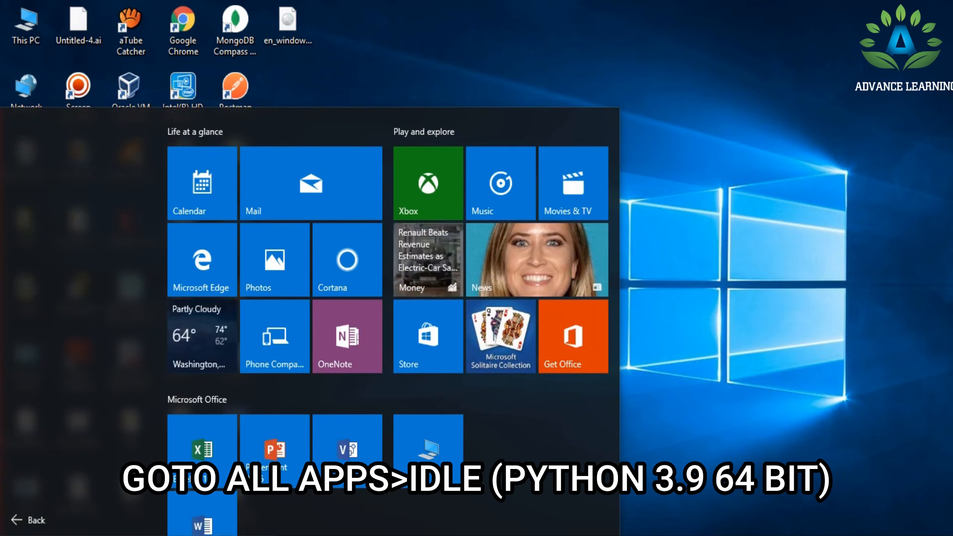
Launch IDLE (Python 3.9 64-bit) from the Start menu's All apps list.
{"action": "left_click", "coordinate": [27, 519]}
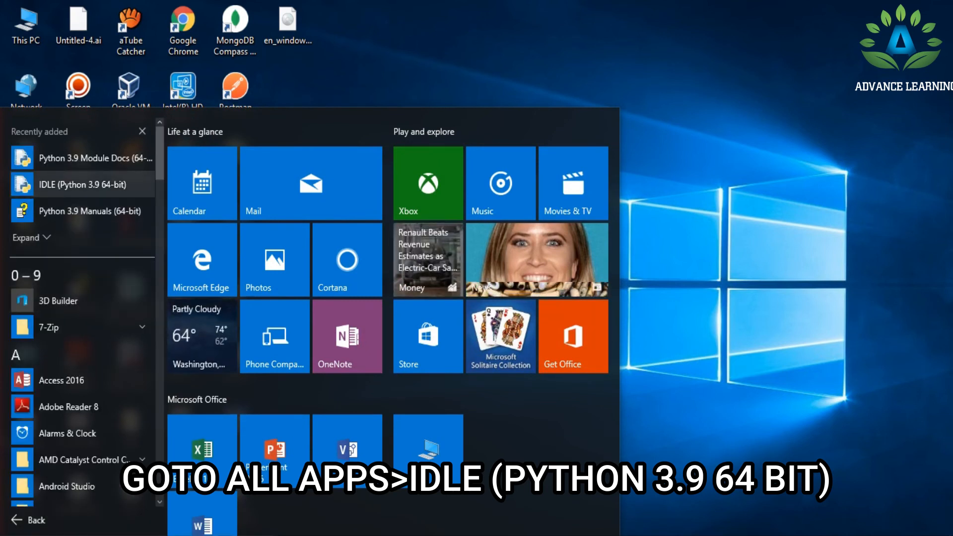
{"action": "left_click", "coordinate": [80, 185]}
{"action": "type", "text": "print"}
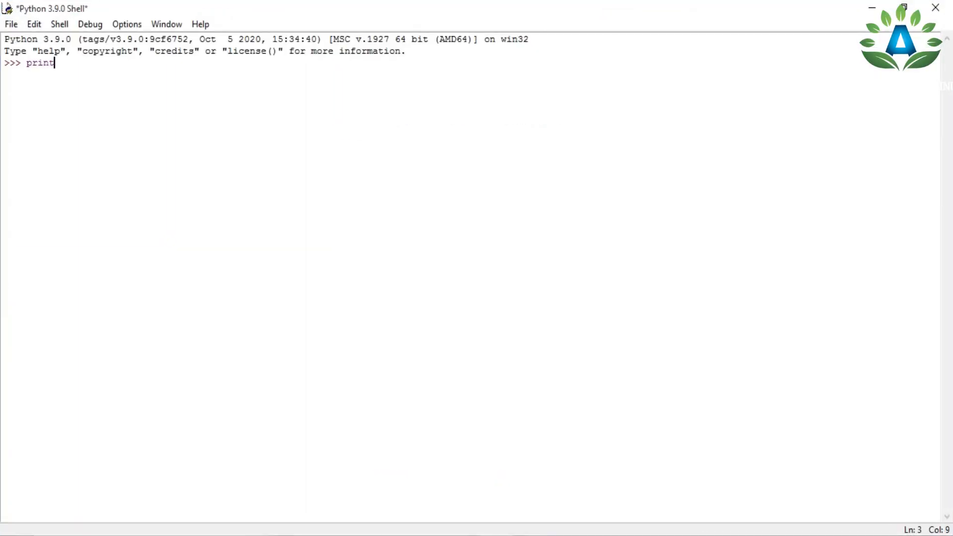
Run print("Python is awesome") in the IDLE shell to display Python is awesome.
{"action": "type", "text": "(\""}
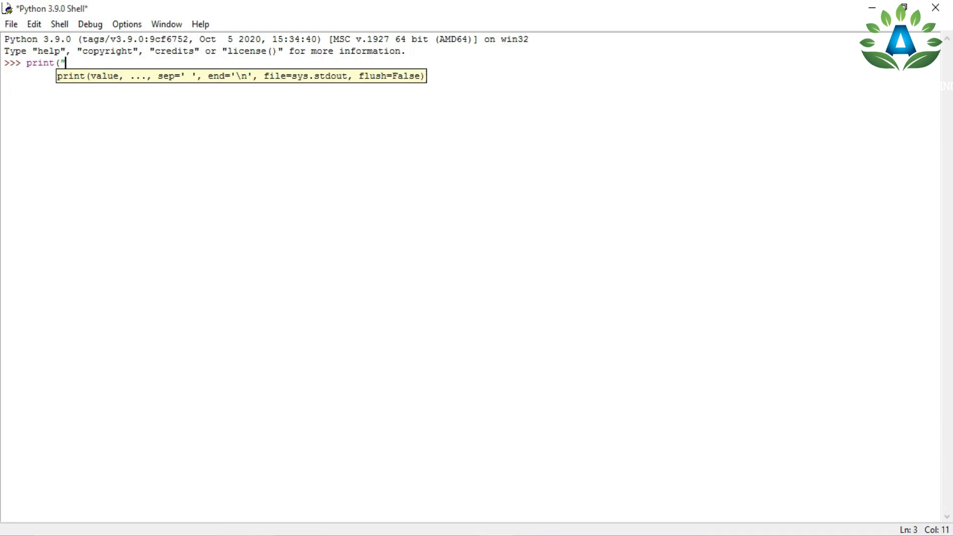
{"action": "type", "text": "Python is awe"}
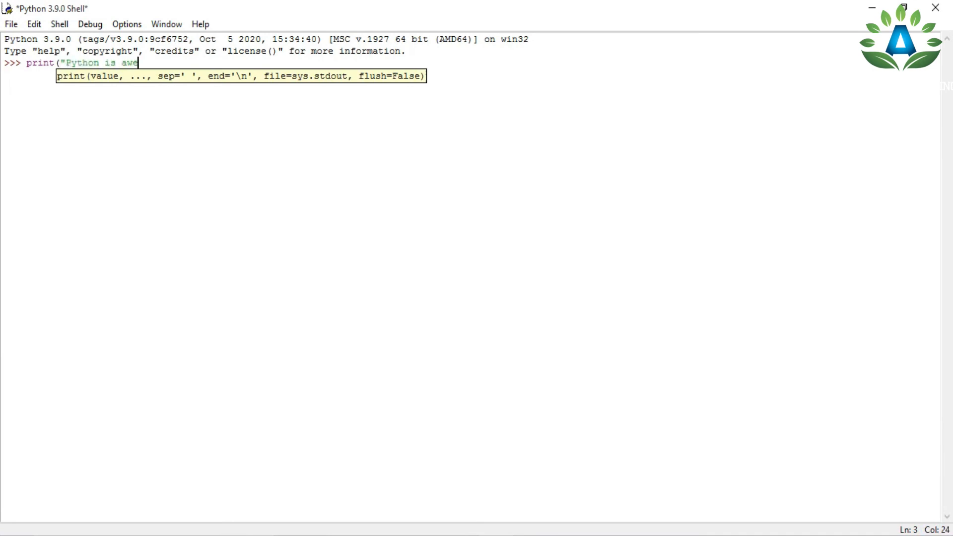
{"action": "type", "text": "some\")"}
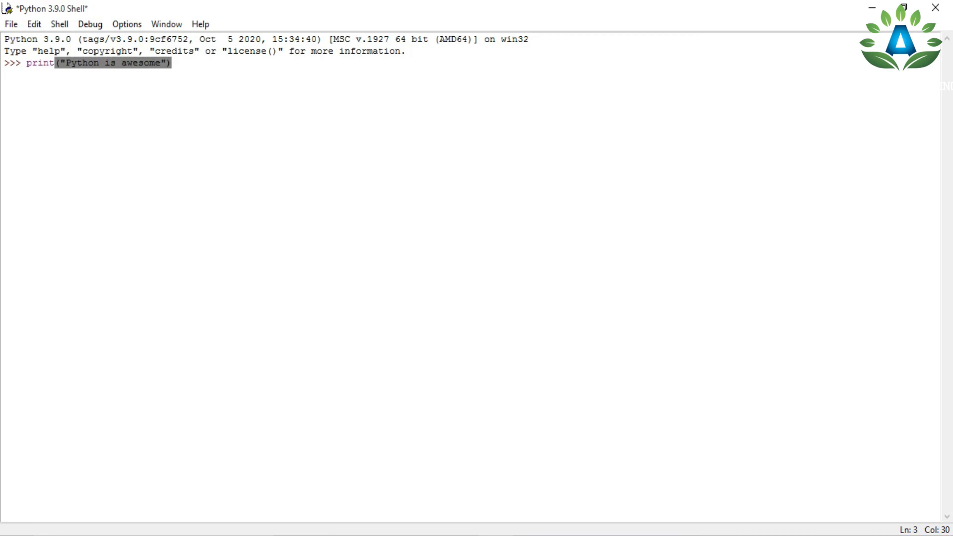
{"action": "key", "text": "Return"}
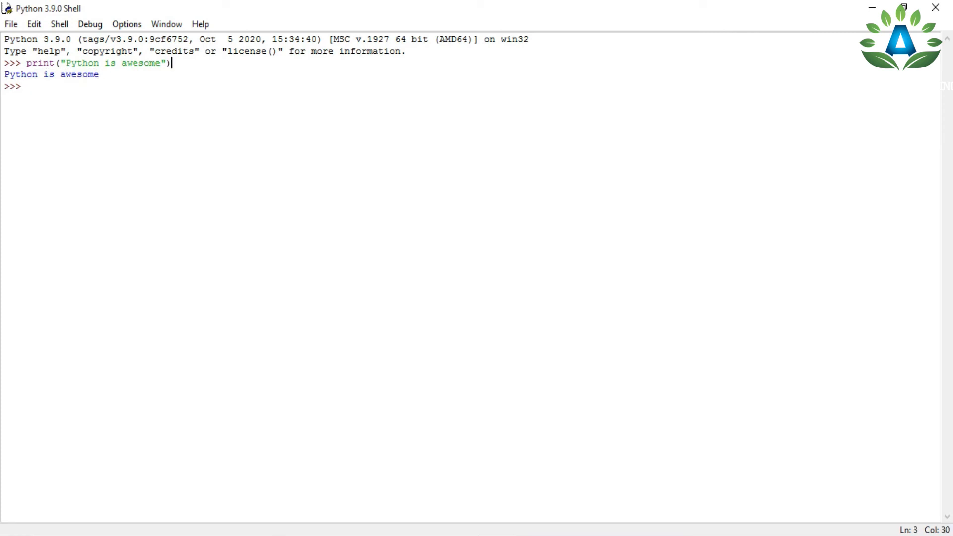
{"action": "key", "text": "Return"}
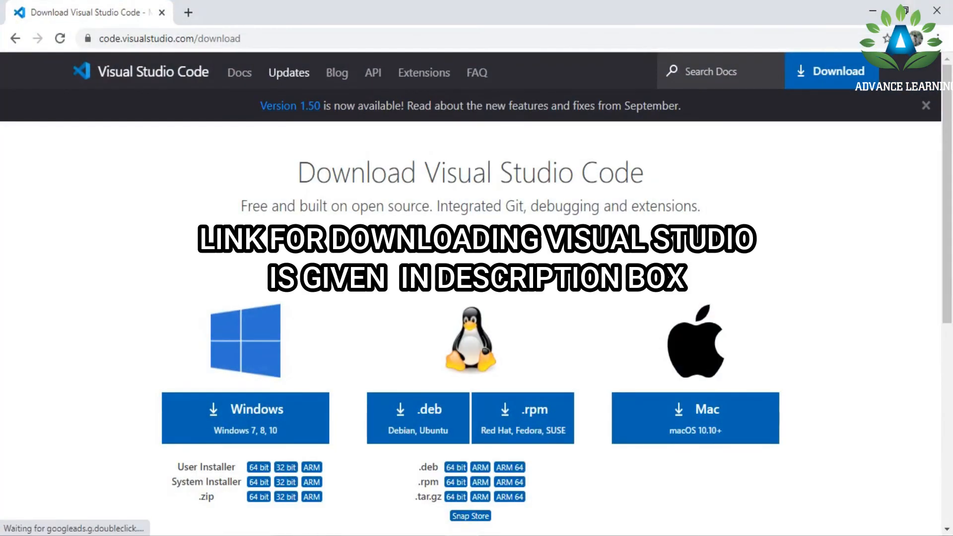
{"action": "left_click", "coordinate": [169, 38]}
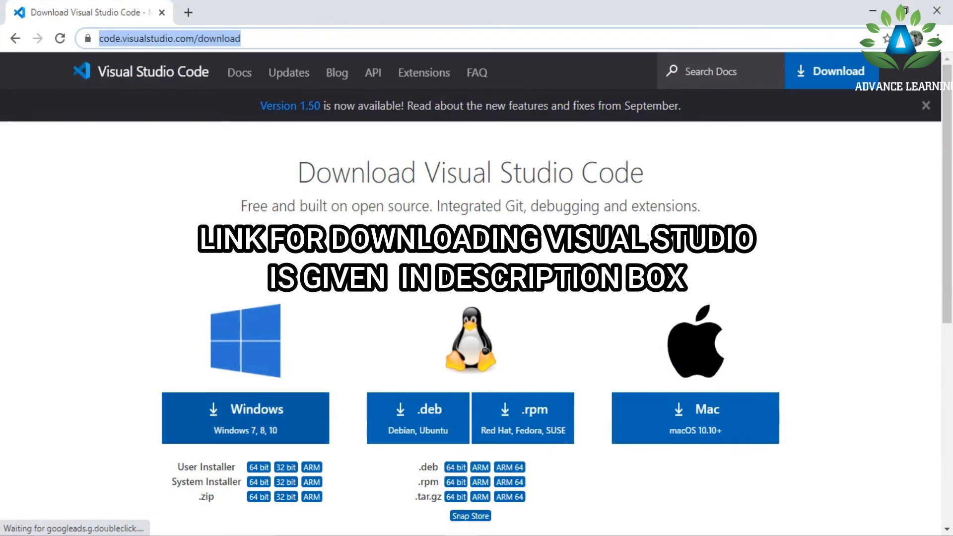
{"action": "scroll", "scroll_direction": "down", "scroll_amount": 3}
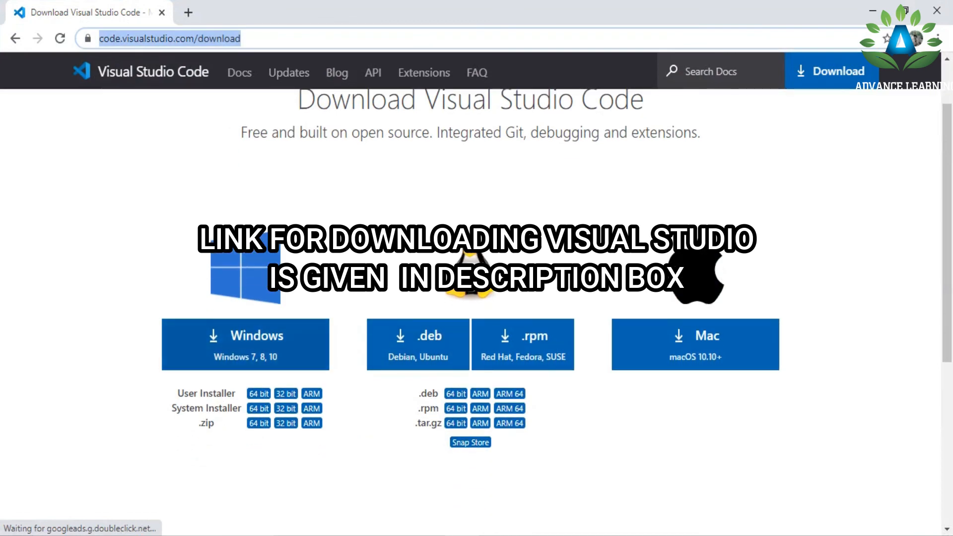